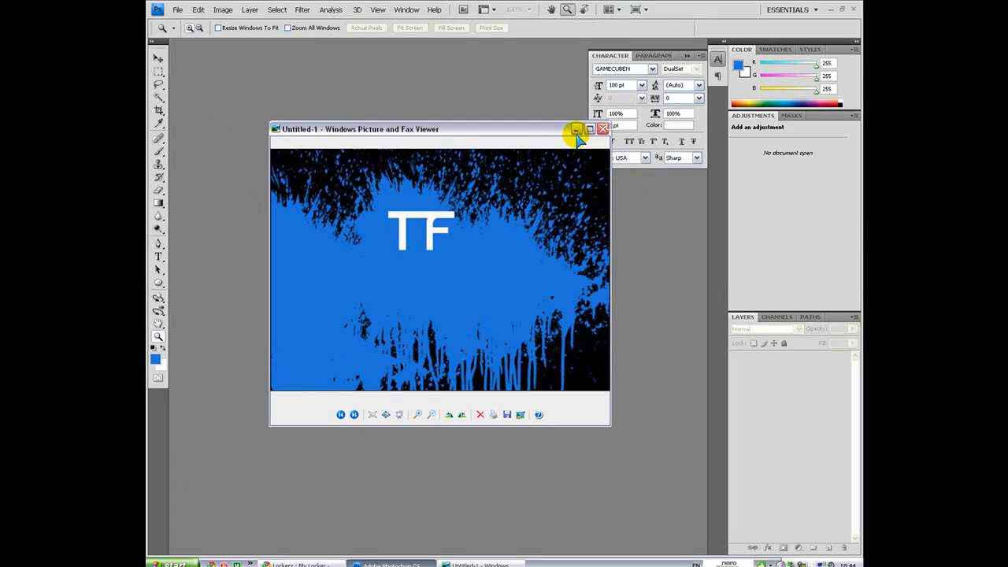
- Close the example image and create a new 700 × 500 pixel document
left_click(177, 9)
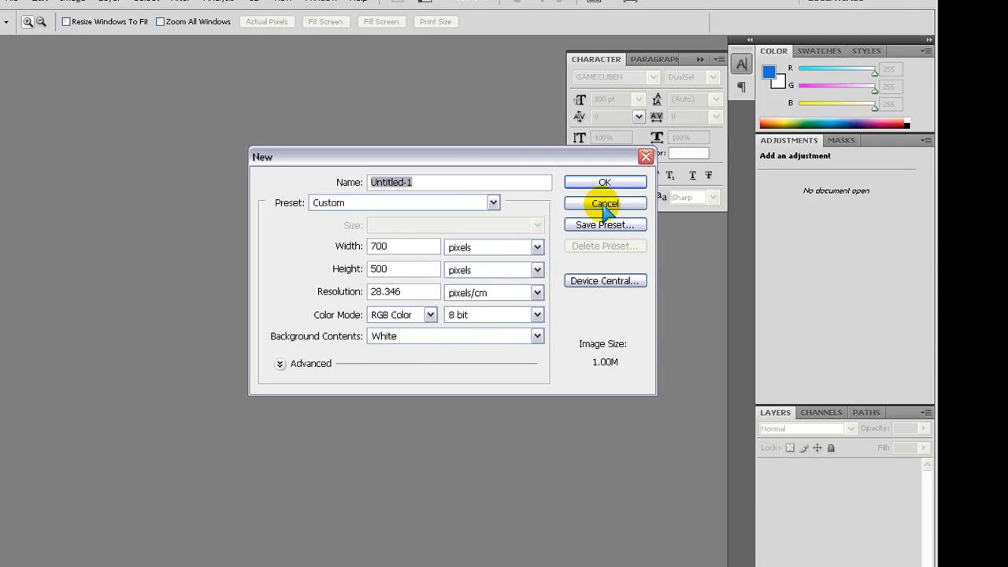
left_click(605, 183)
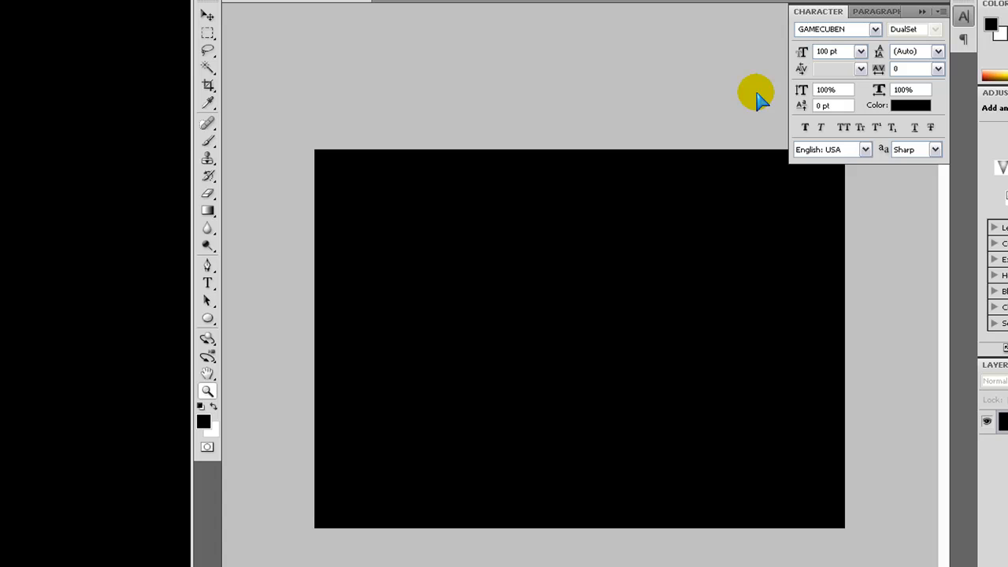
mouse_move(589, 18)
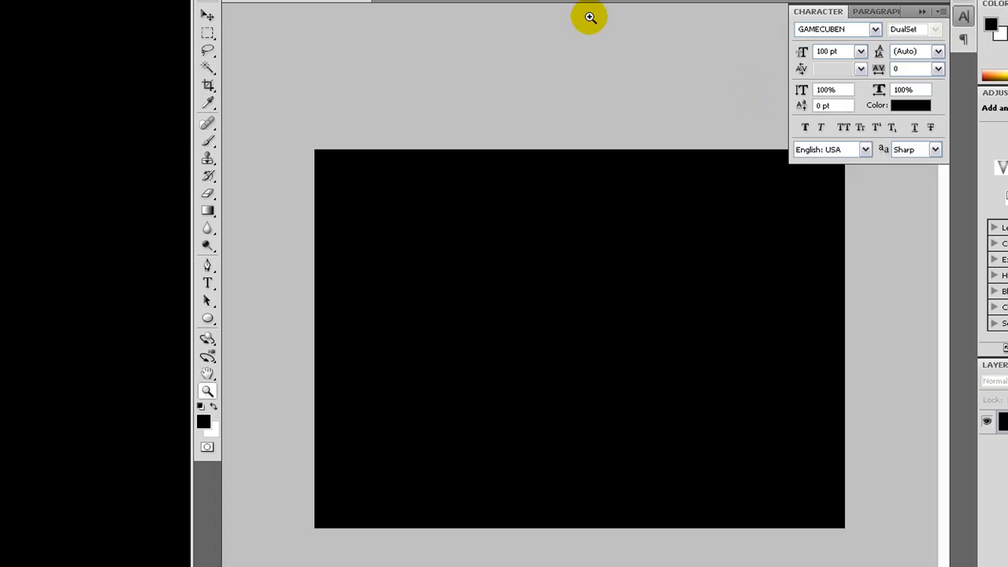
mouse_move(213, 142)
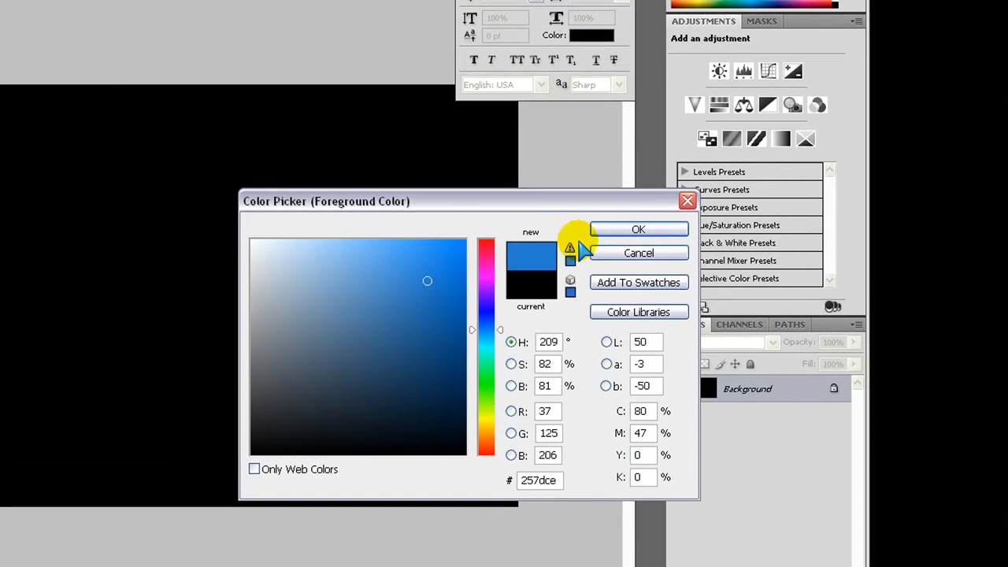
- Set the foreground painting colour to medium blue #257dce
left_click(638, 230)
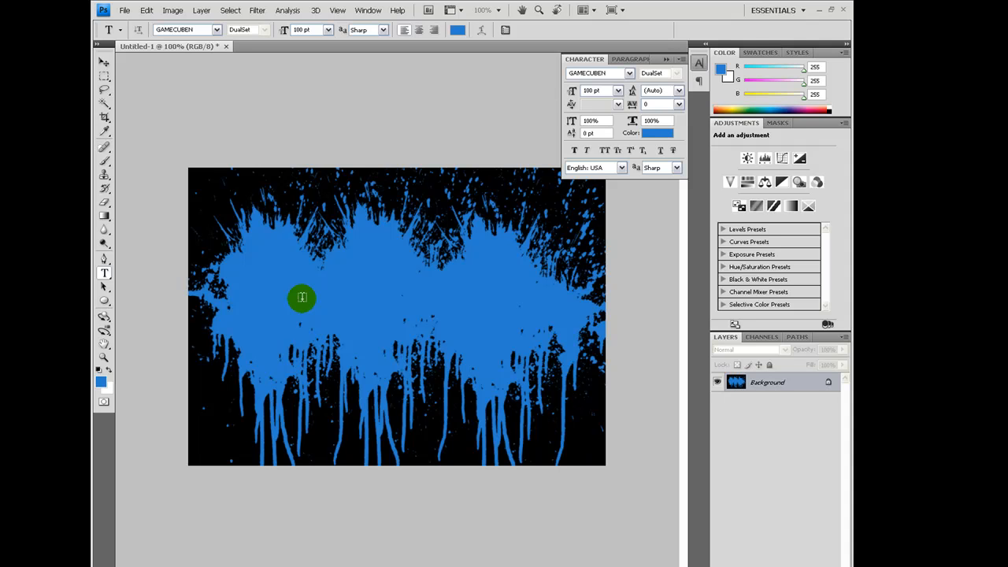
mouse_move(261, 242)
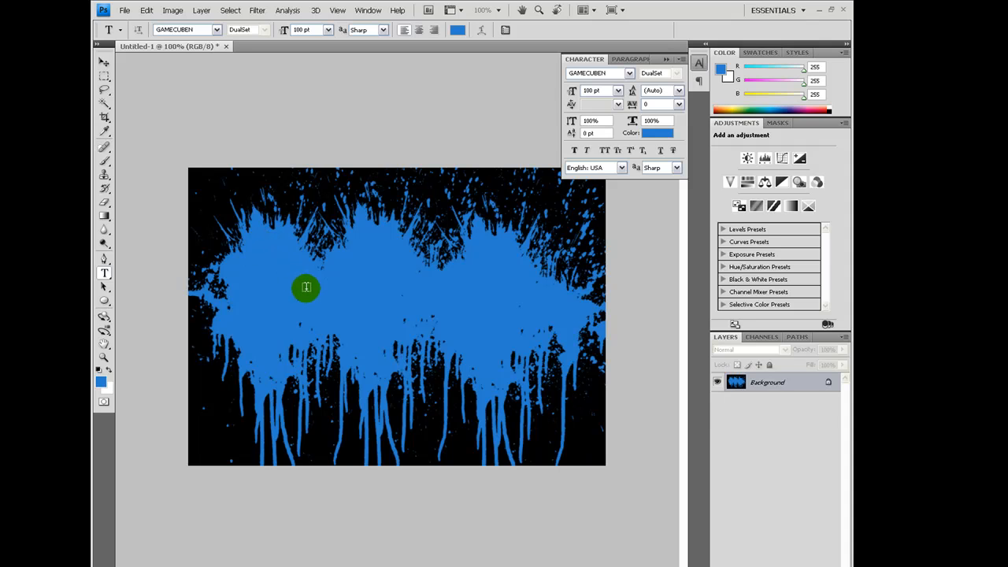
- Add YOUTUBE lettering on the left of the splatter and colour it white
left_click(305, 287)
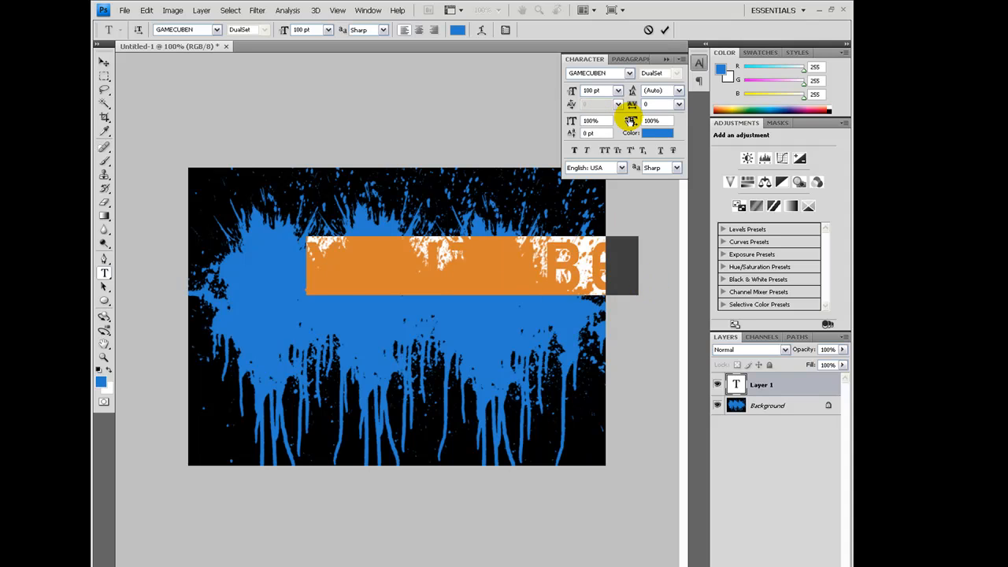
left_click(658, 132)
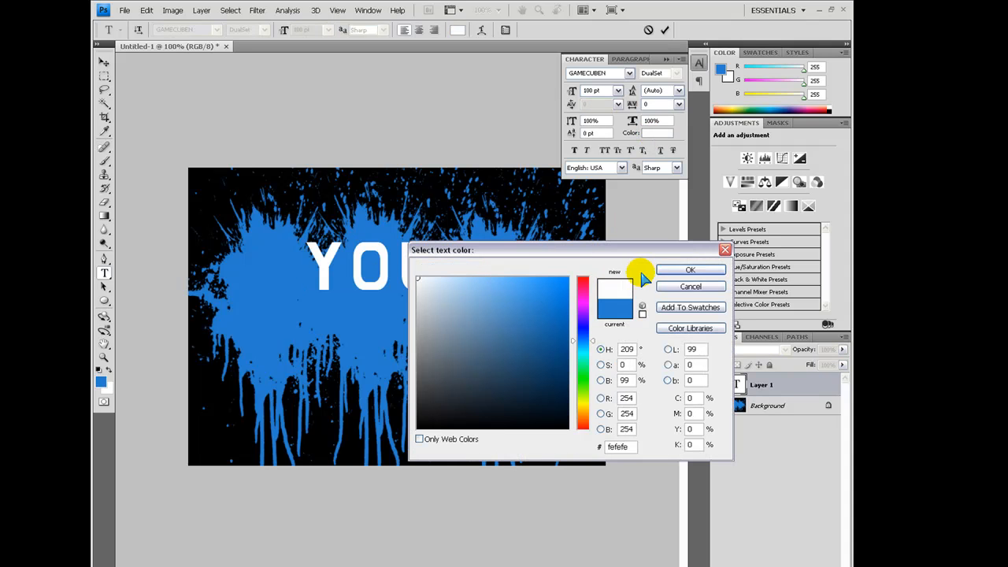
left_click(690, 270)
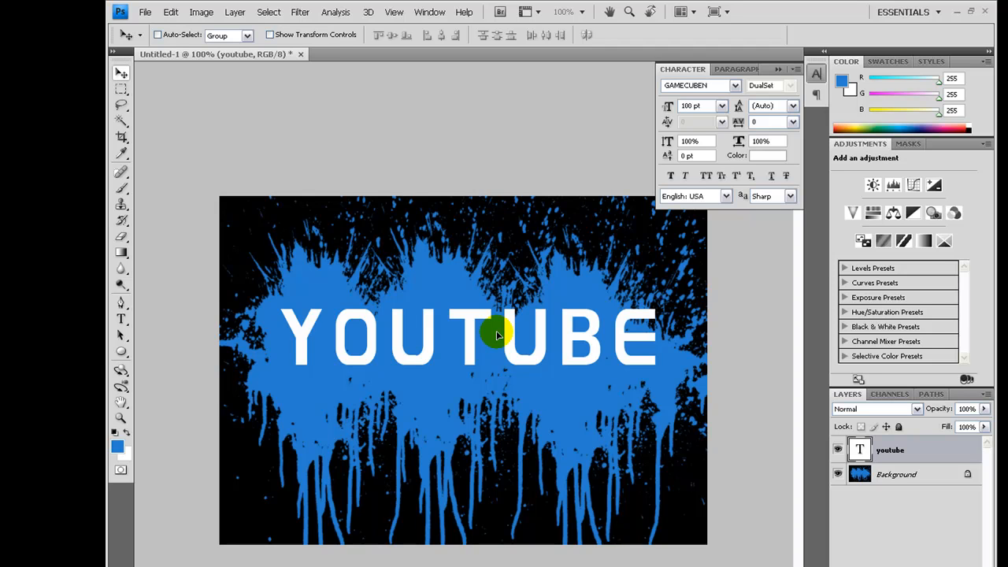
mouse_move(460, 250)
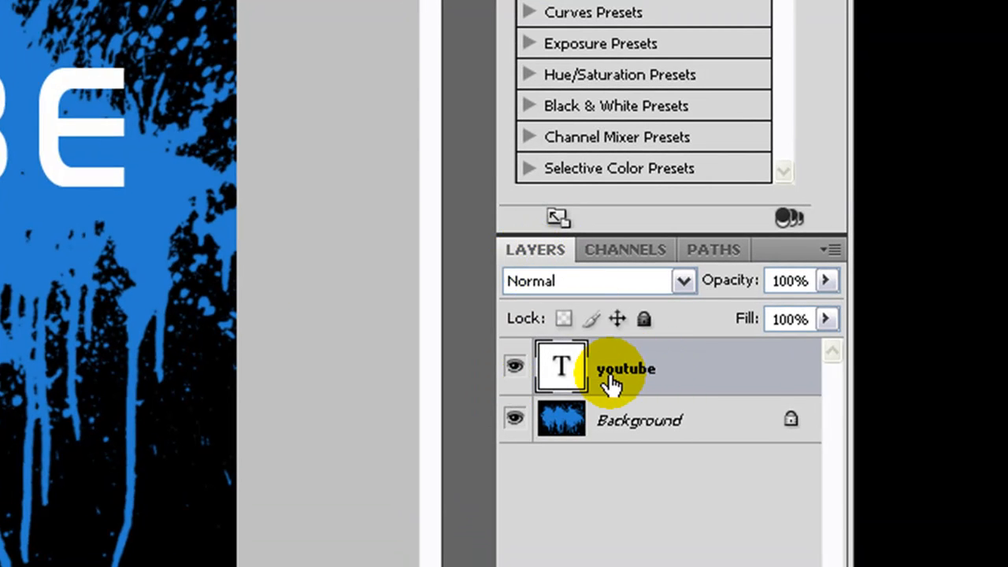
- Rasterize the youtube type layer into plain pixels
right_click(627, 369)
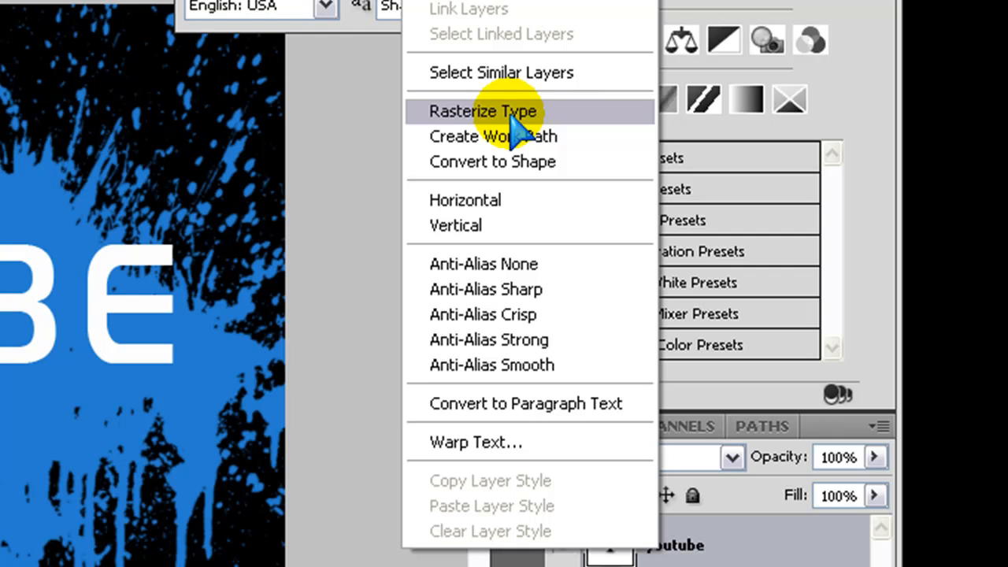
left_click(484, 110)
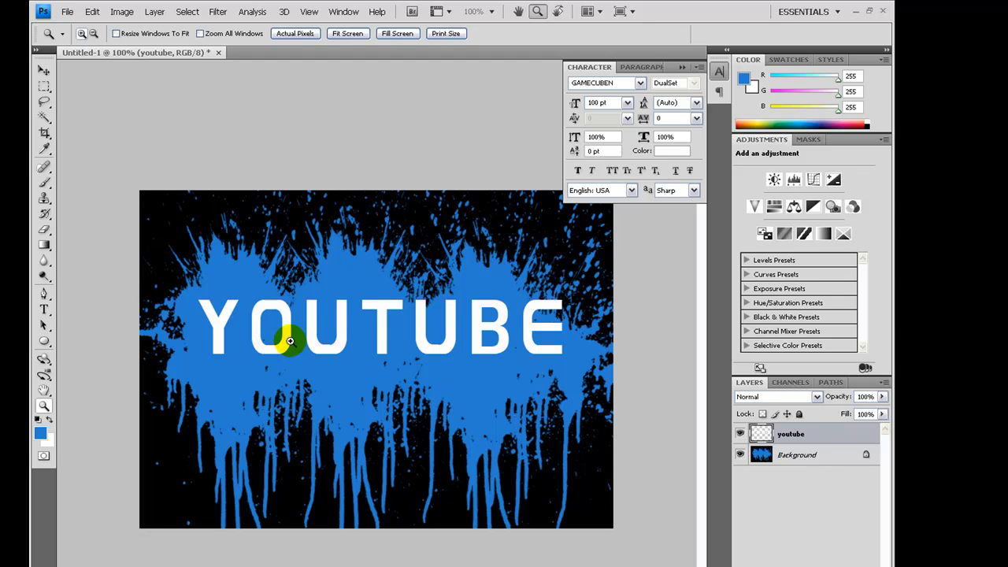
mouse_move(372, 310)
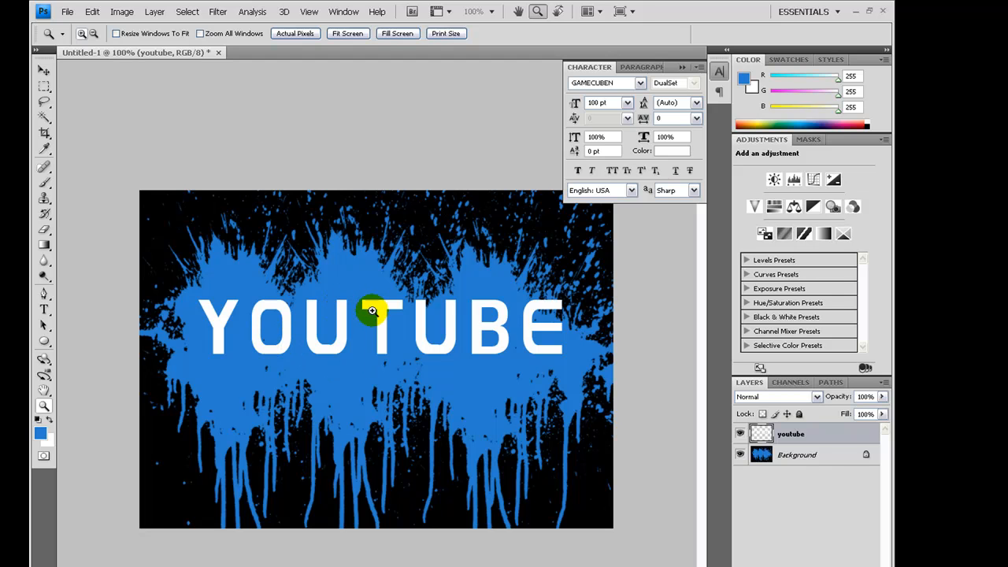
- Zoom in on the letters U and T of the lettering
left_click(372, 312)
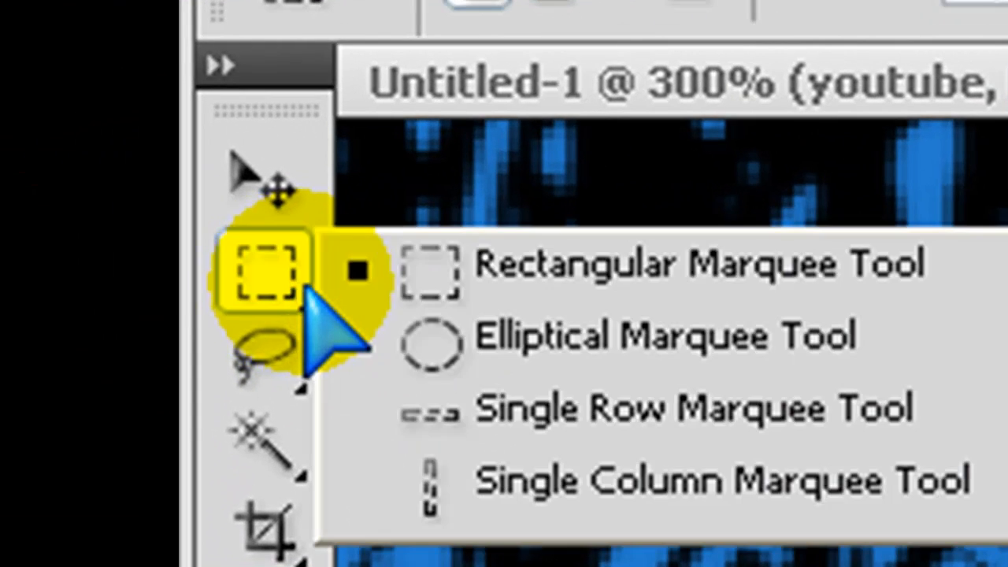
- Marquee-select the top of the U's right stem and stretch it across to the T
left_click(428, 265)
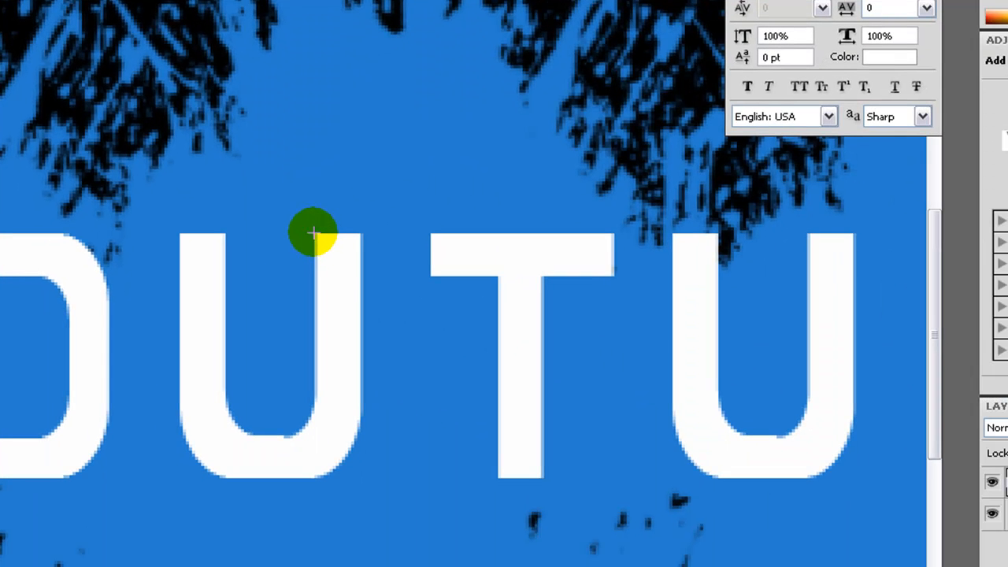
left_click_drag(314, 233, 364, 271)
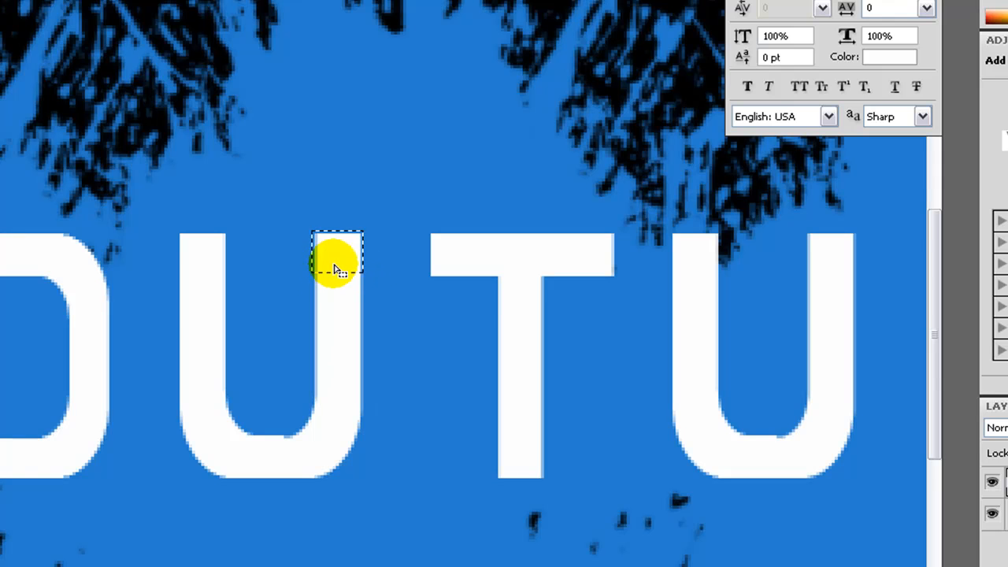
mouse_move(394, 246)
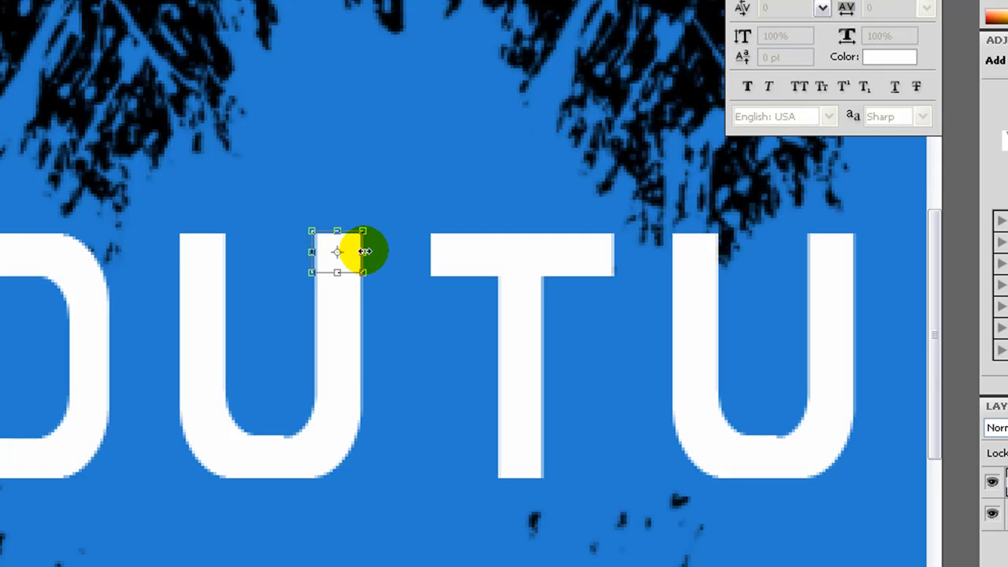
left_click_drag(362, 250, 491, 251)
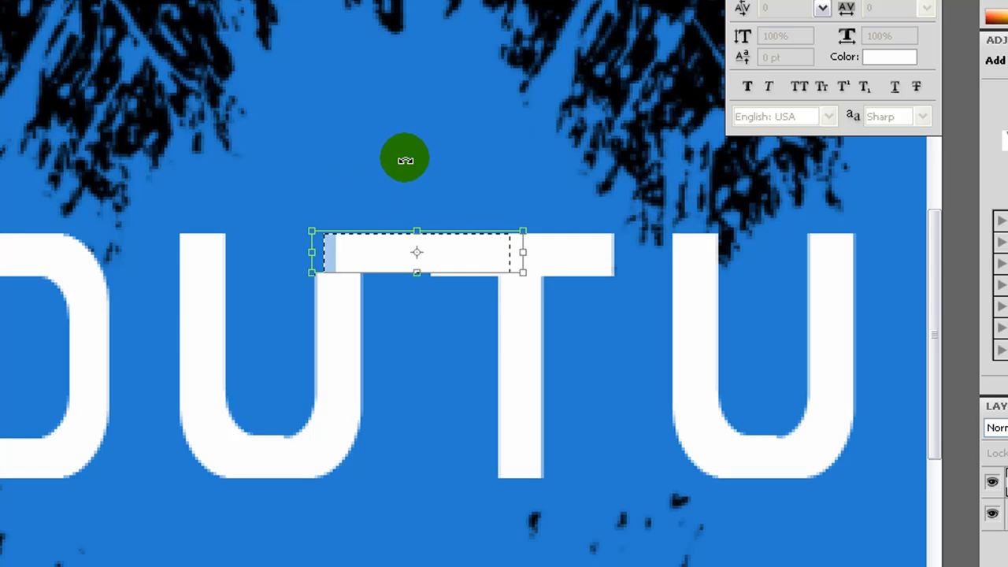
mouse_move(384, 134)
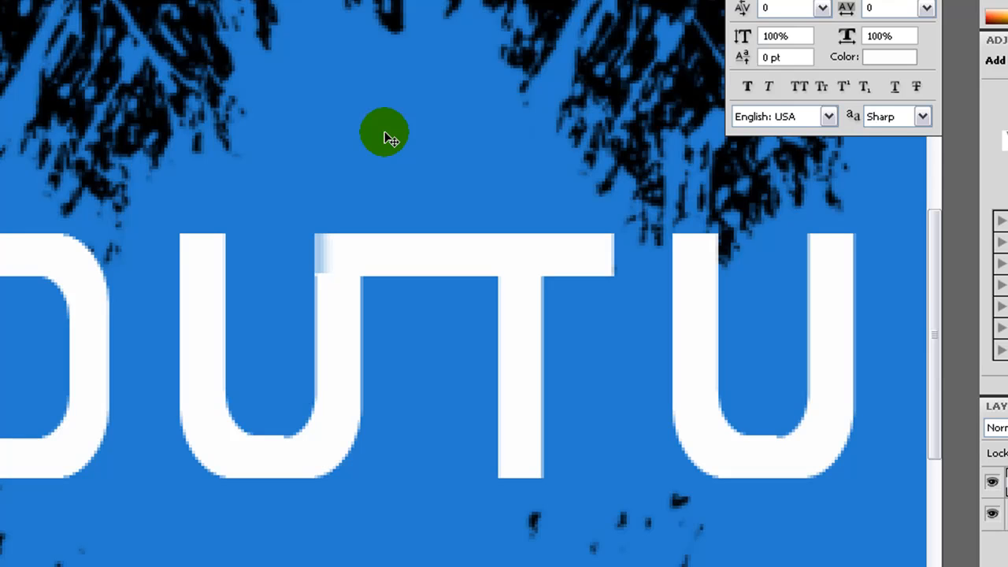
mouse_move(51, 475)
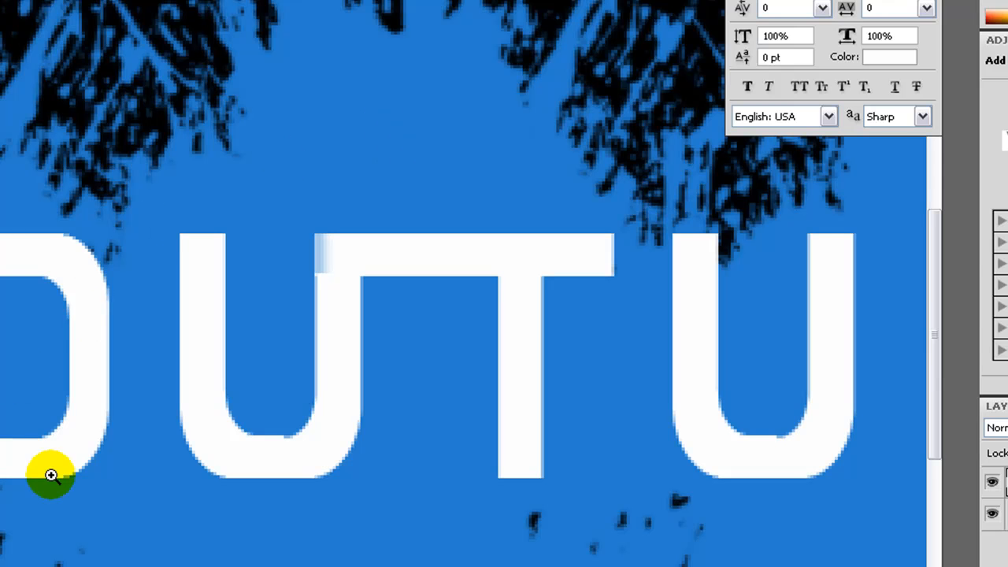